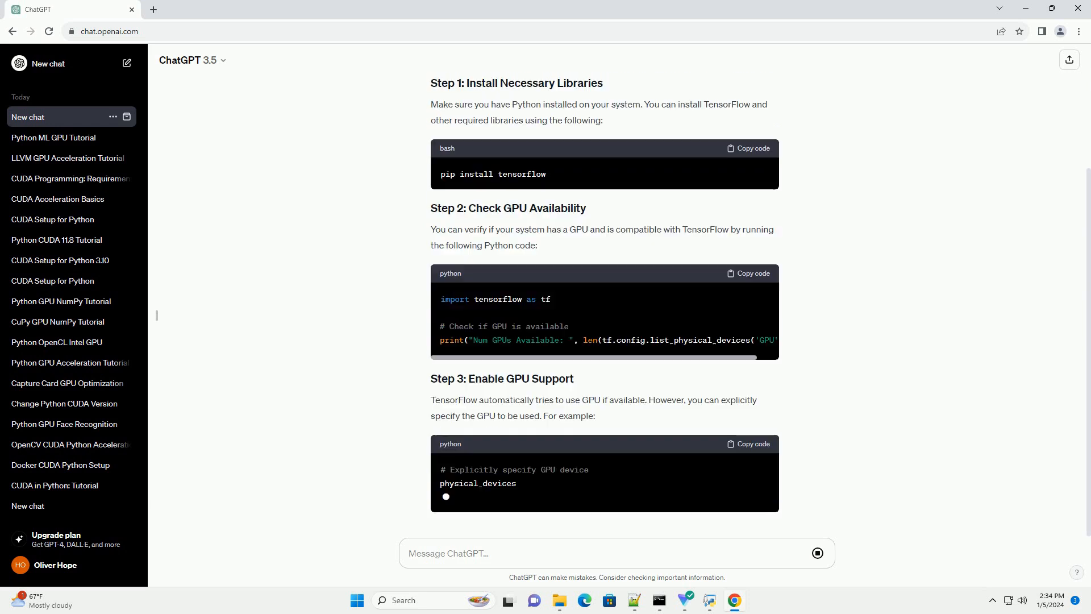
pyautogui.scroll(-3)
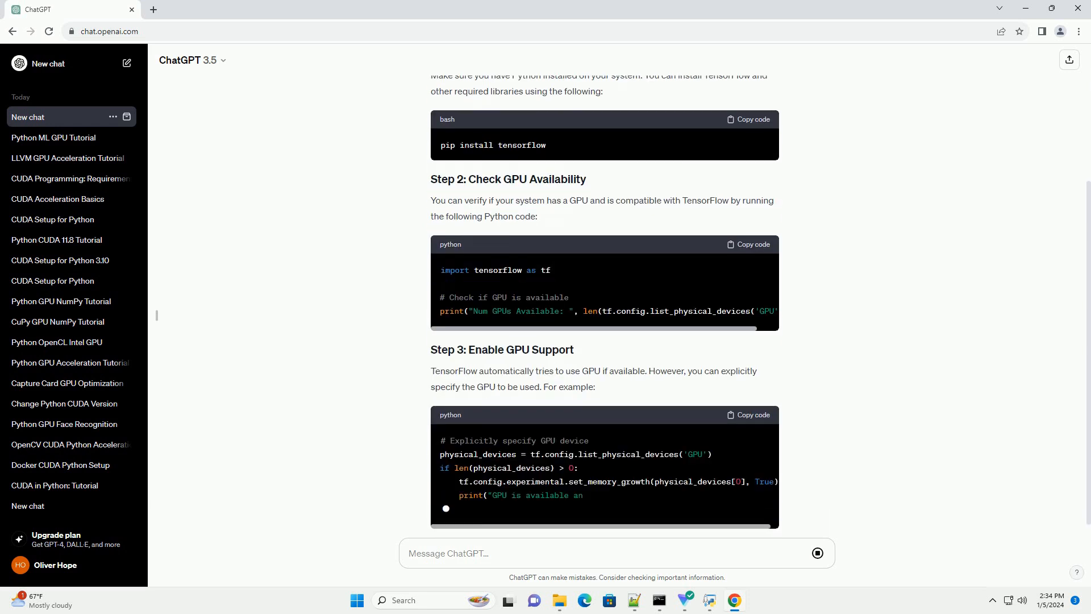
pyautogui.scroll(-3)
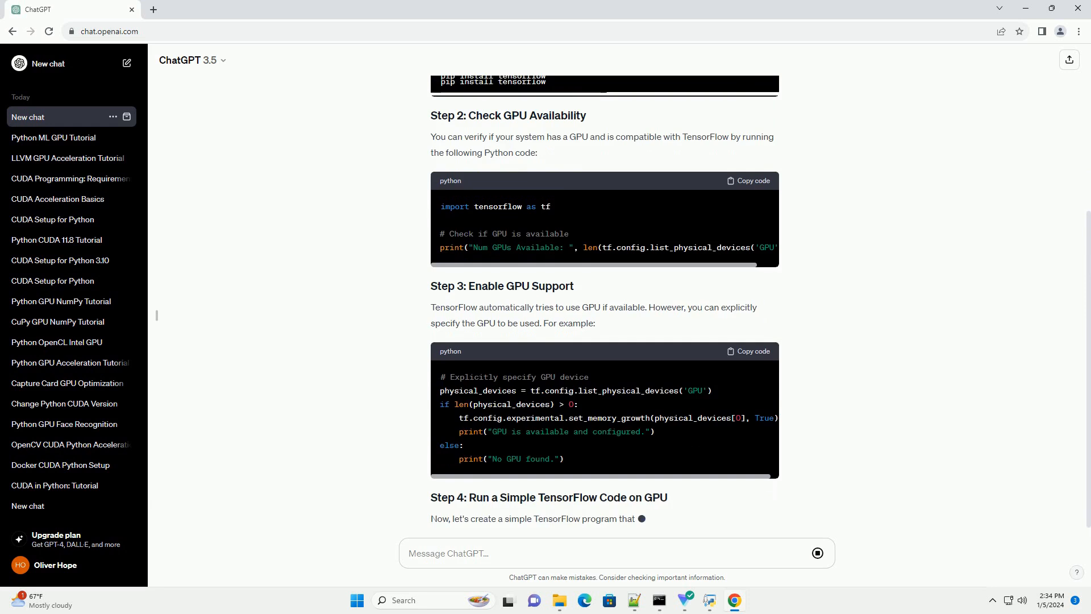
pyautogui.scroll(-3)
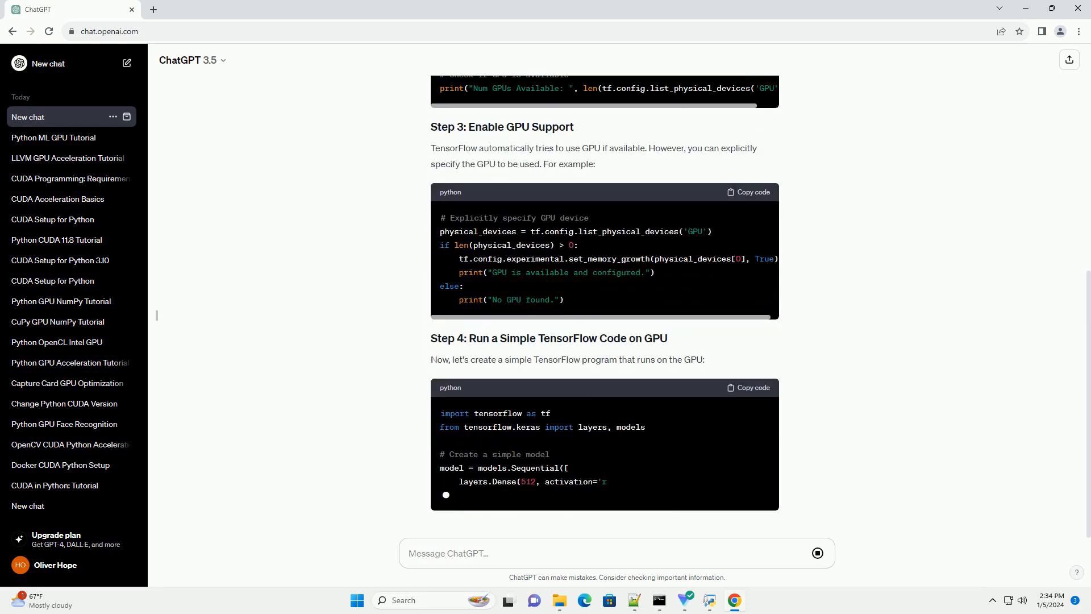
pyautogui.scroll(-3)
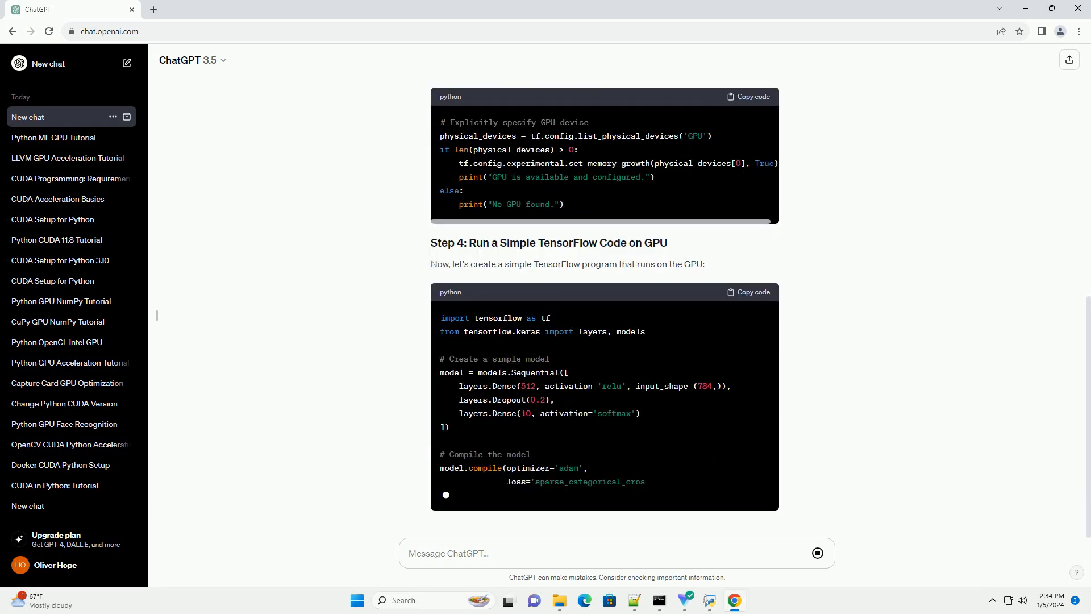
pyautogui.scroll(-3)
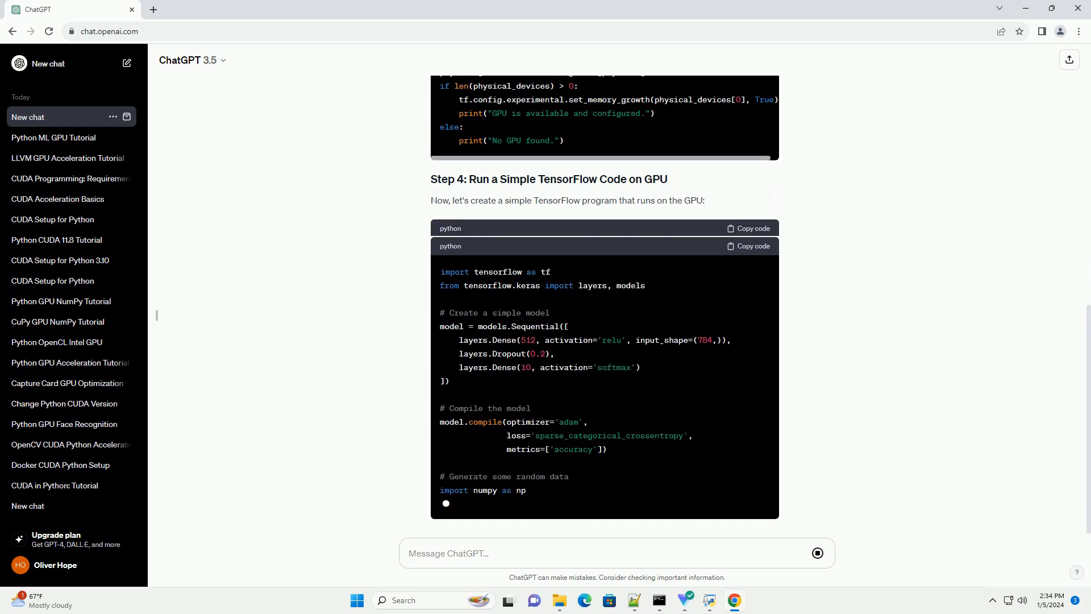
pyautogui.scroll(-3)
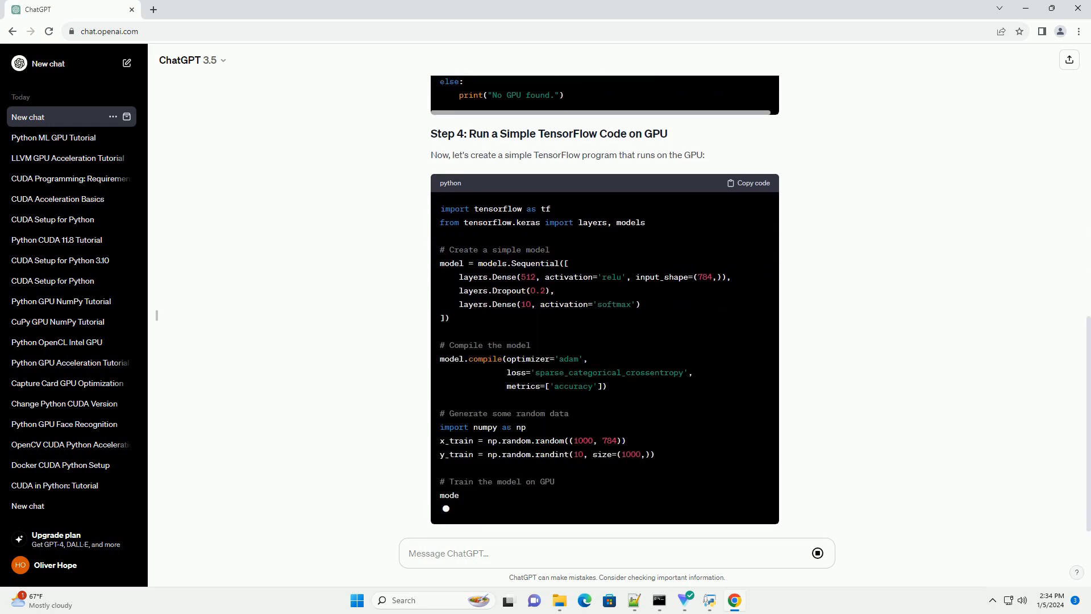
pyautogui.scroll(-3)
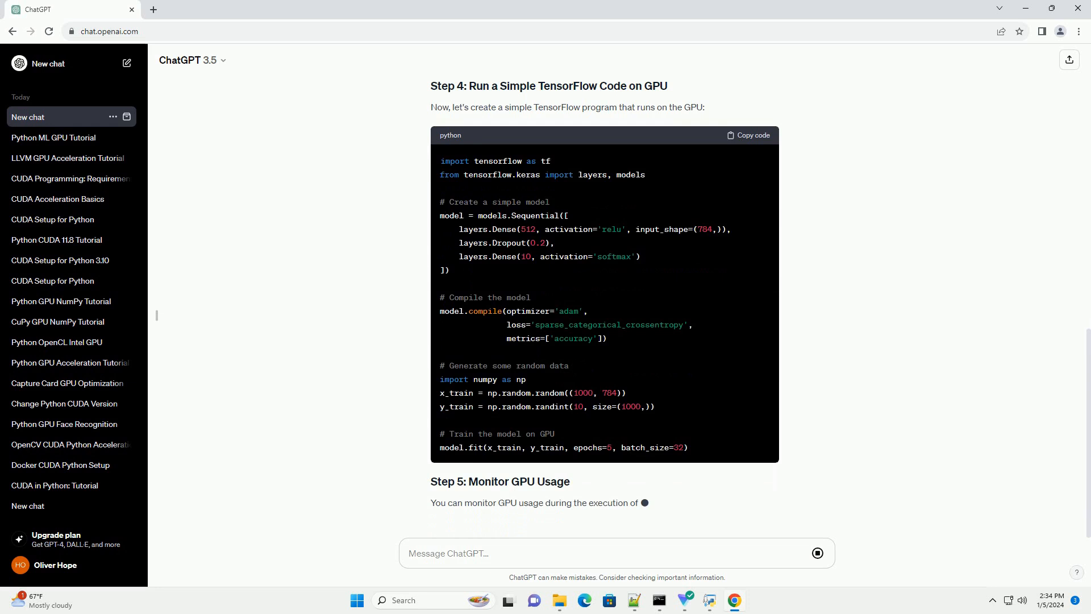
pyautogui.scroll(-3)
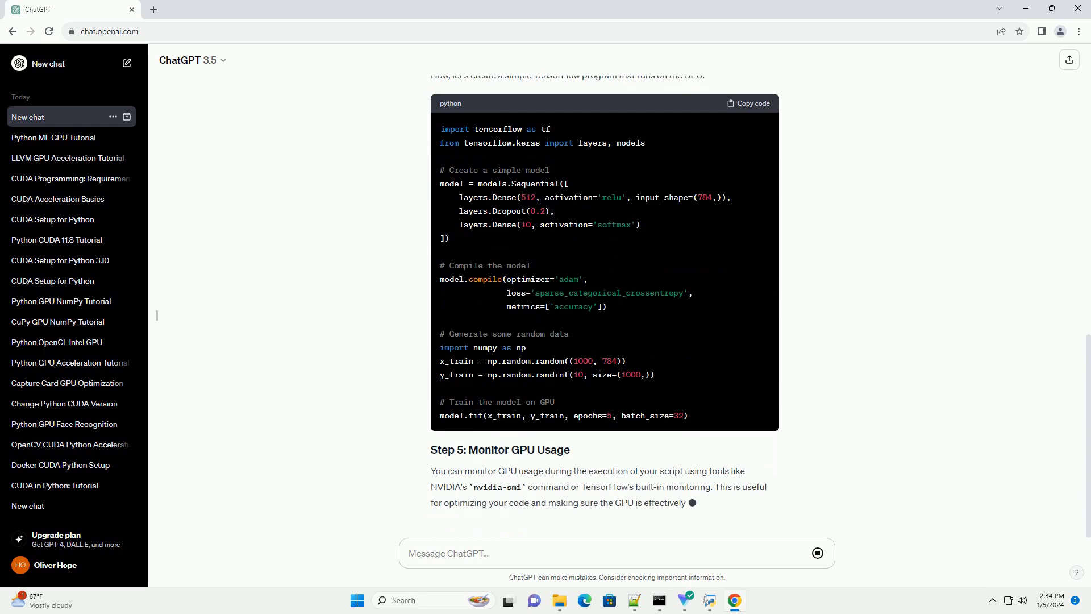